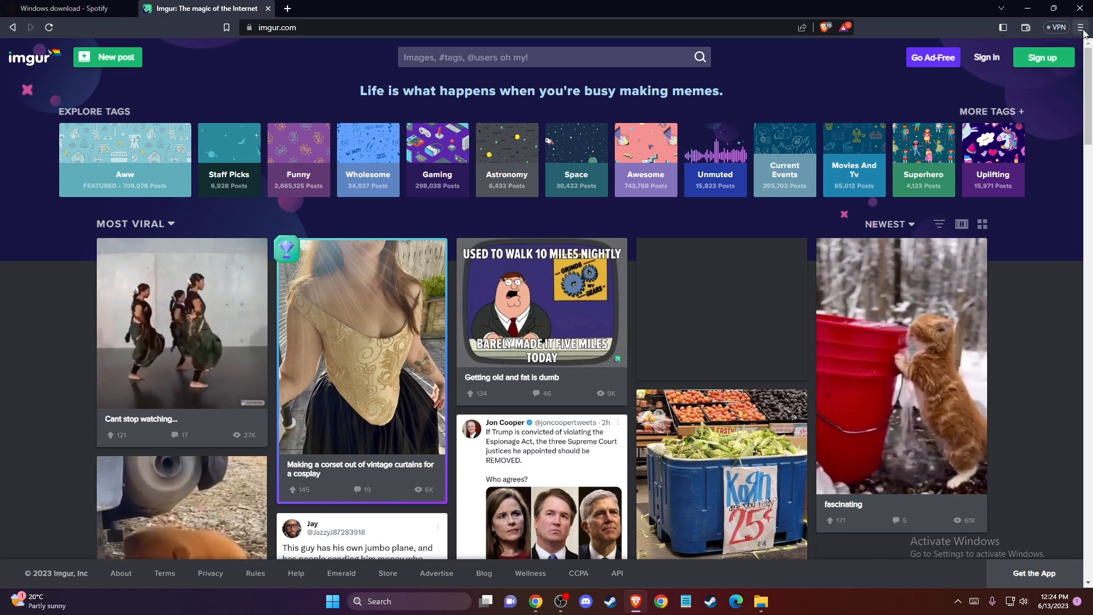
Step: Open Brave's Settings from the main menu in a new tab
left_click(1079, 27)
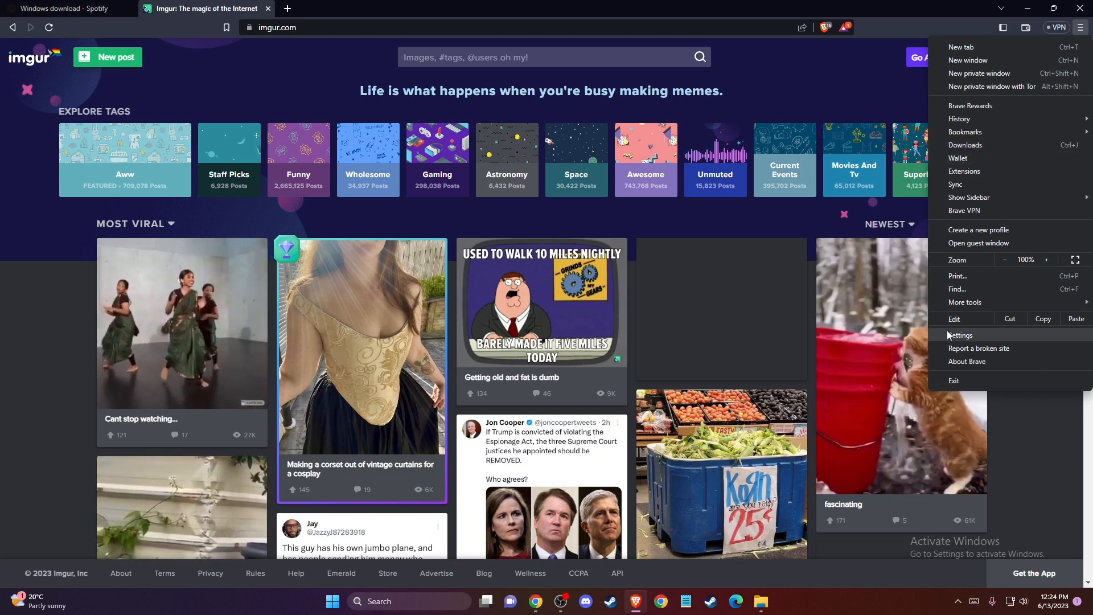
left_click(958, 337)
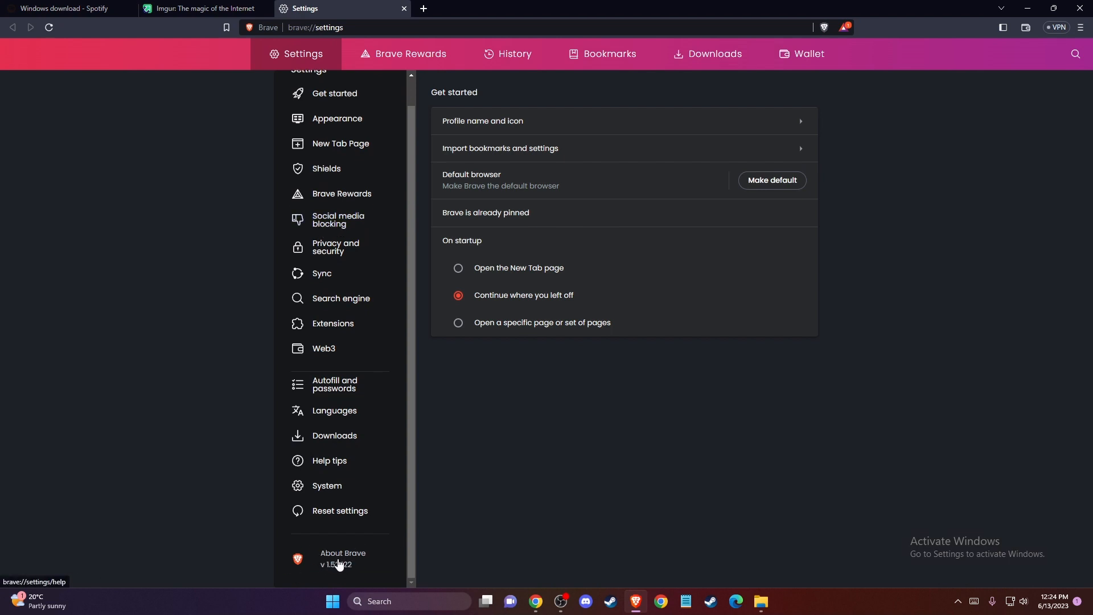
Step: Navigate to Privacy and security, then Cookies and other site data
left_click(342, 557)
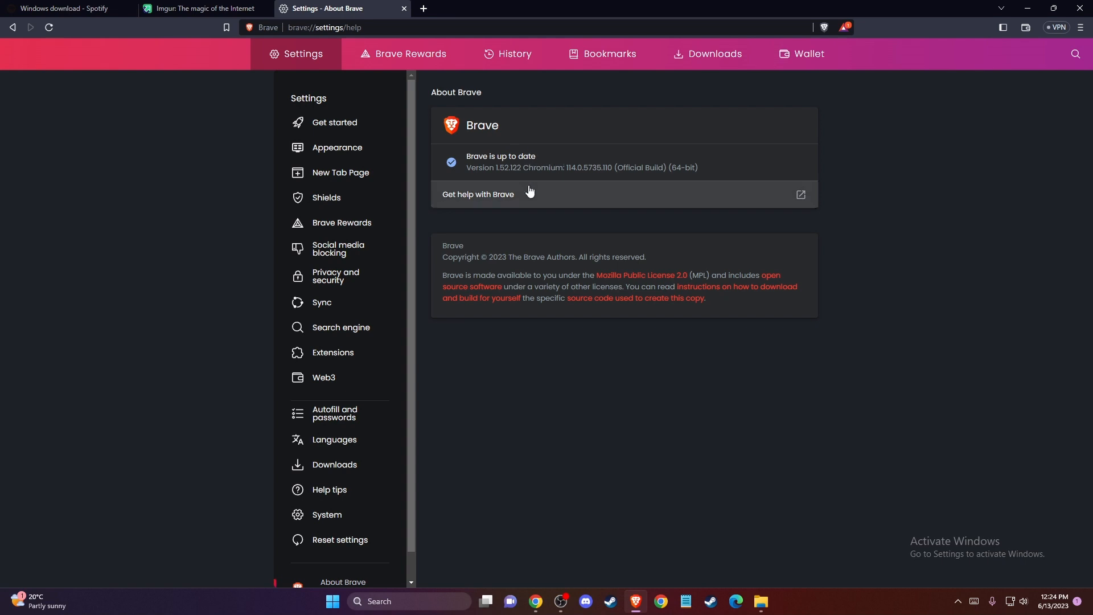
left_click(338, 279)
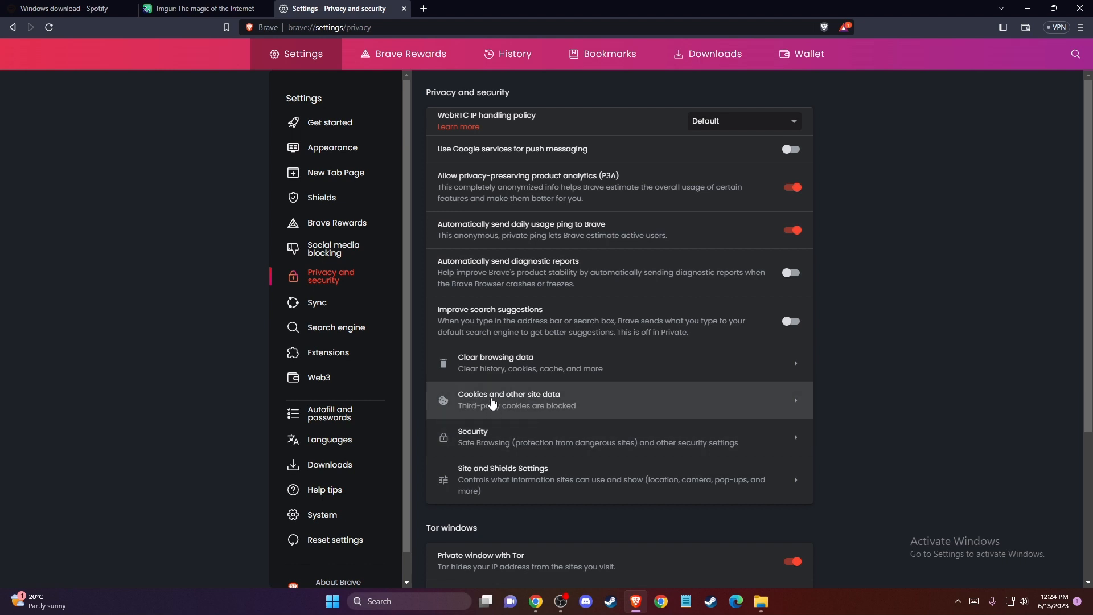
left_click(509, 400)
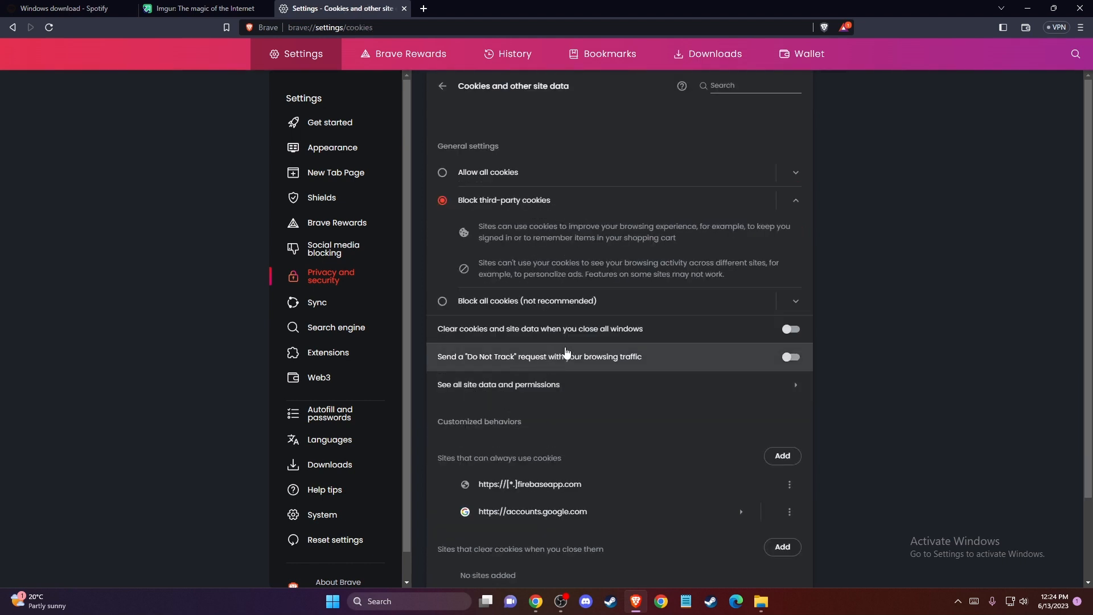
scroll("down", 3)
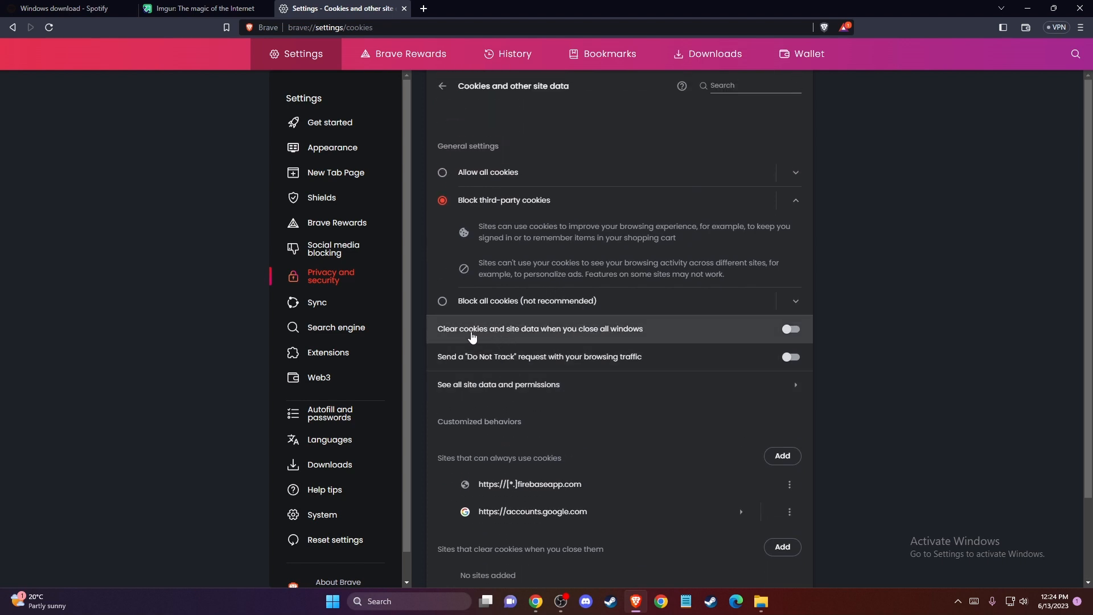
mouse_move(492, 323)
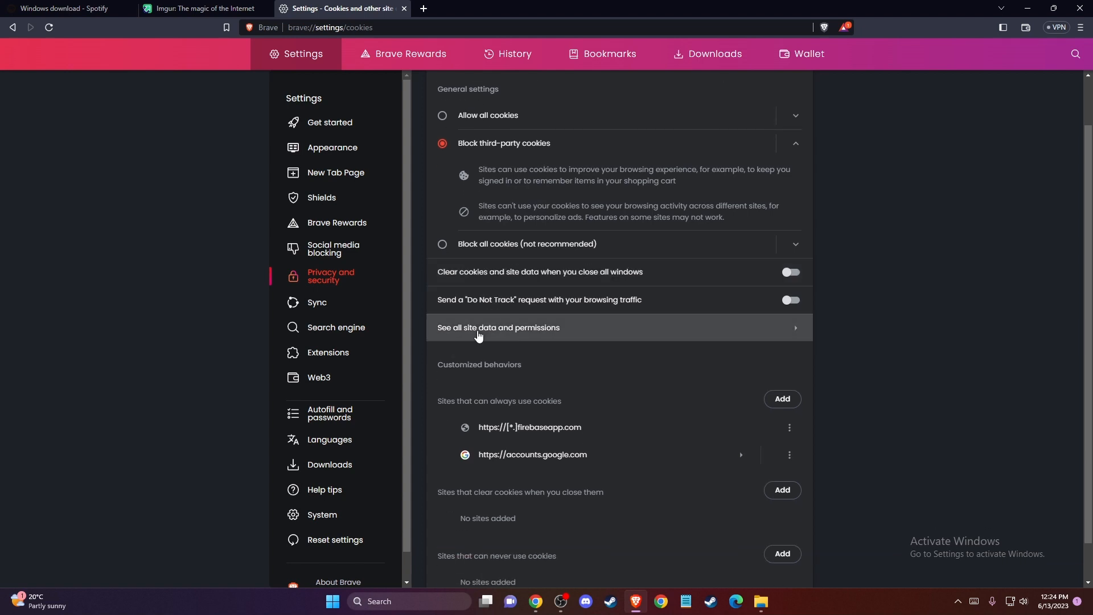
Step: Search all site data for 'imgur' and delete imgur.com's stored data
left_click(497, 333)
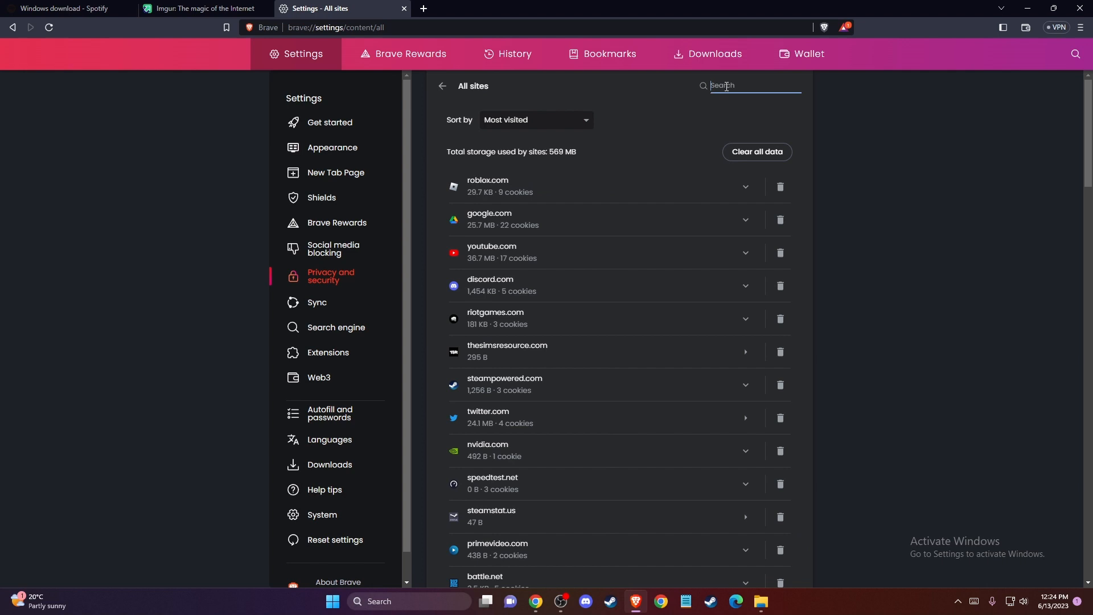
type("IMGUR")
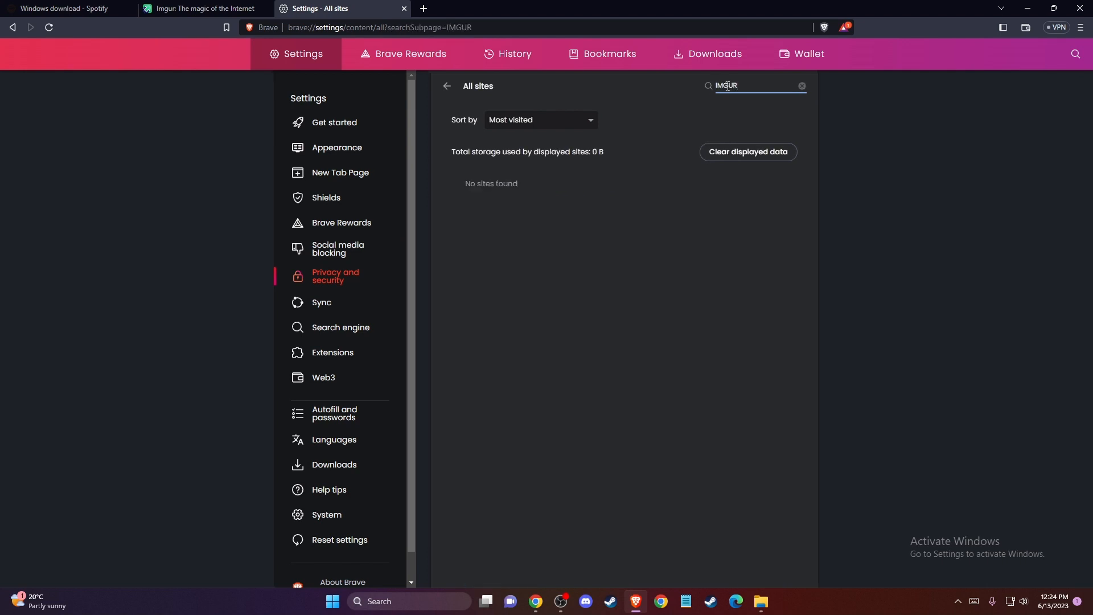
left_click(801, 87)
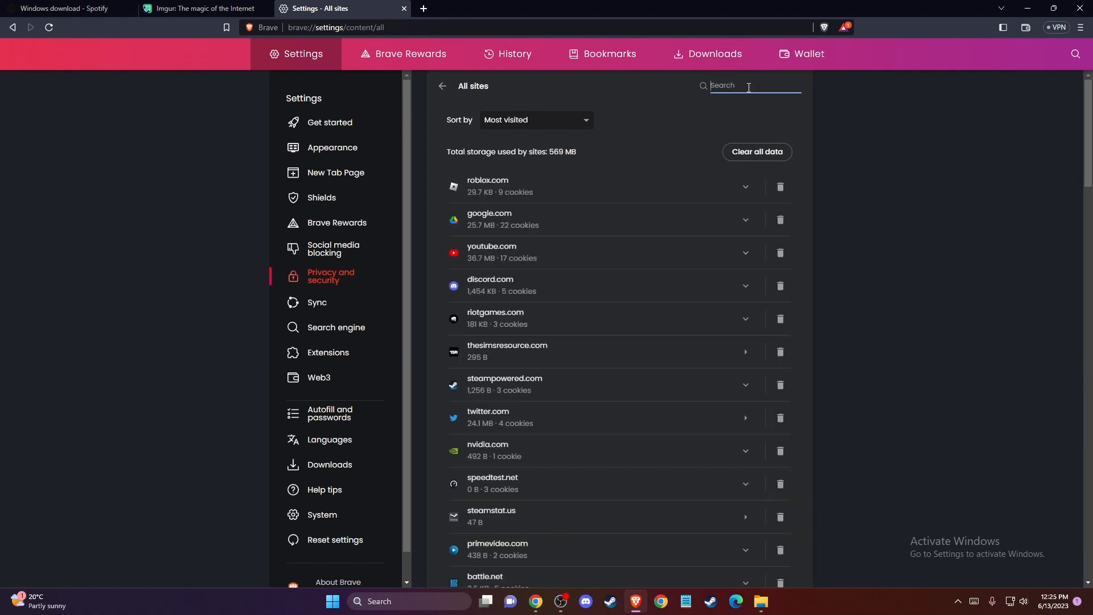
type("imgur")
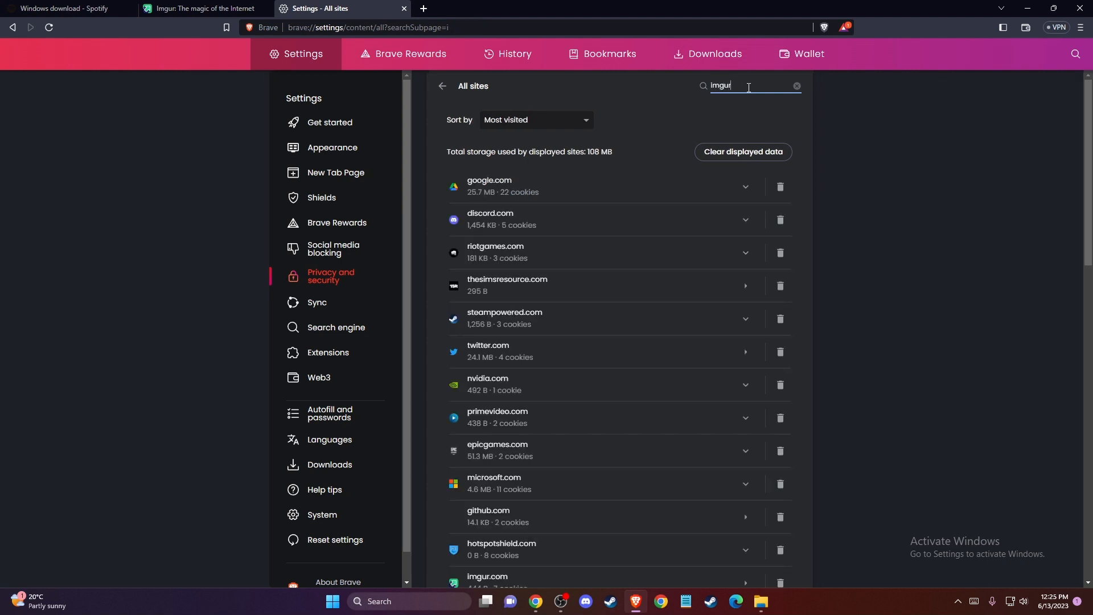
left_click(779, 586)
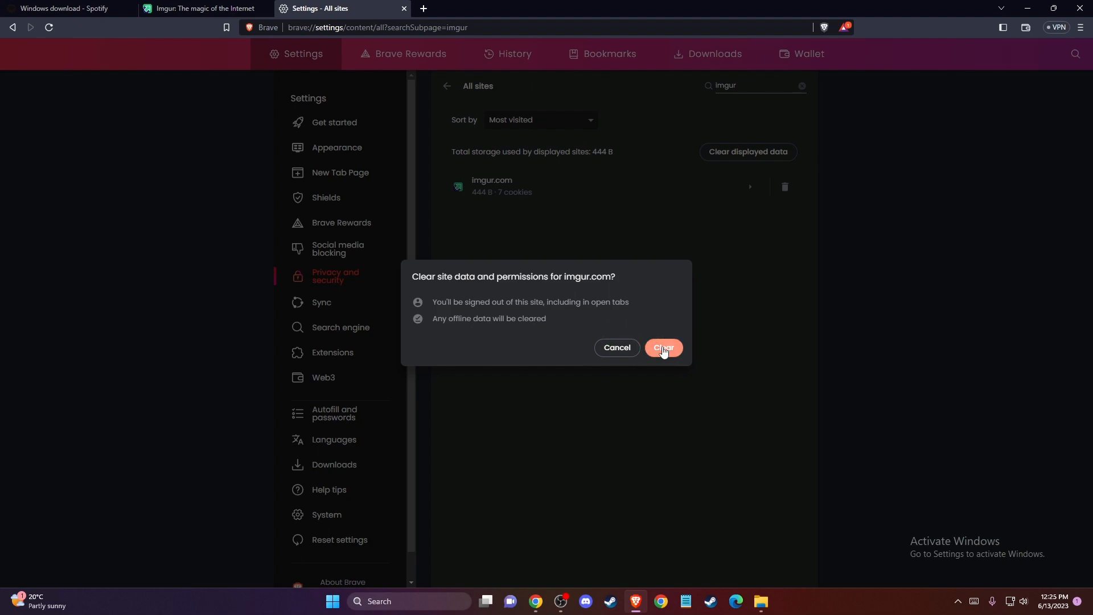
left_click(661, 348)
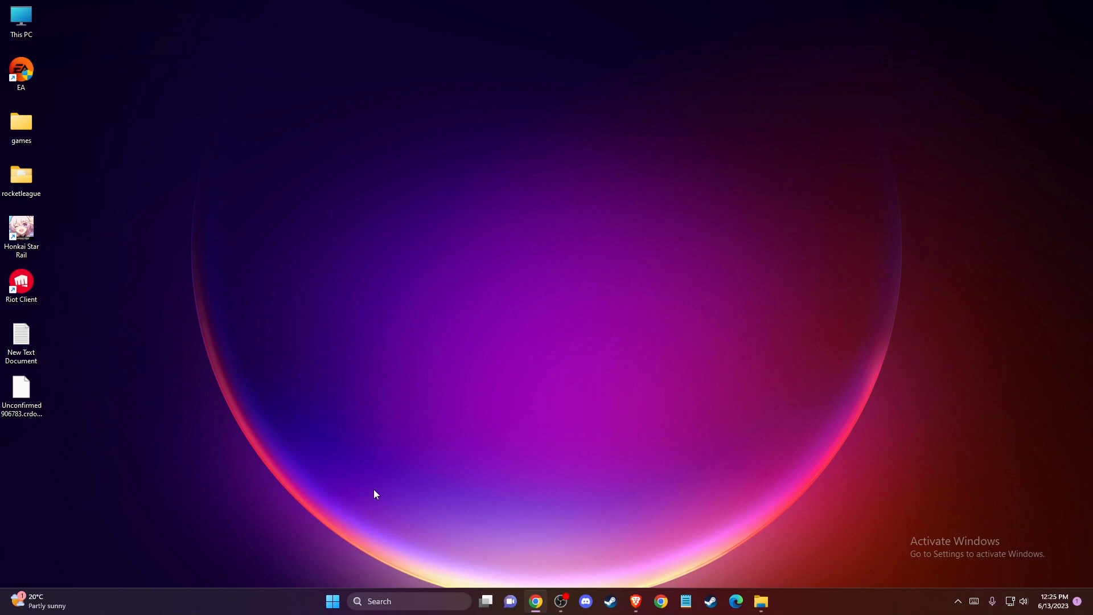
Step: Launch Command Prompt as administrator from Windows search
left_click(407, 601)
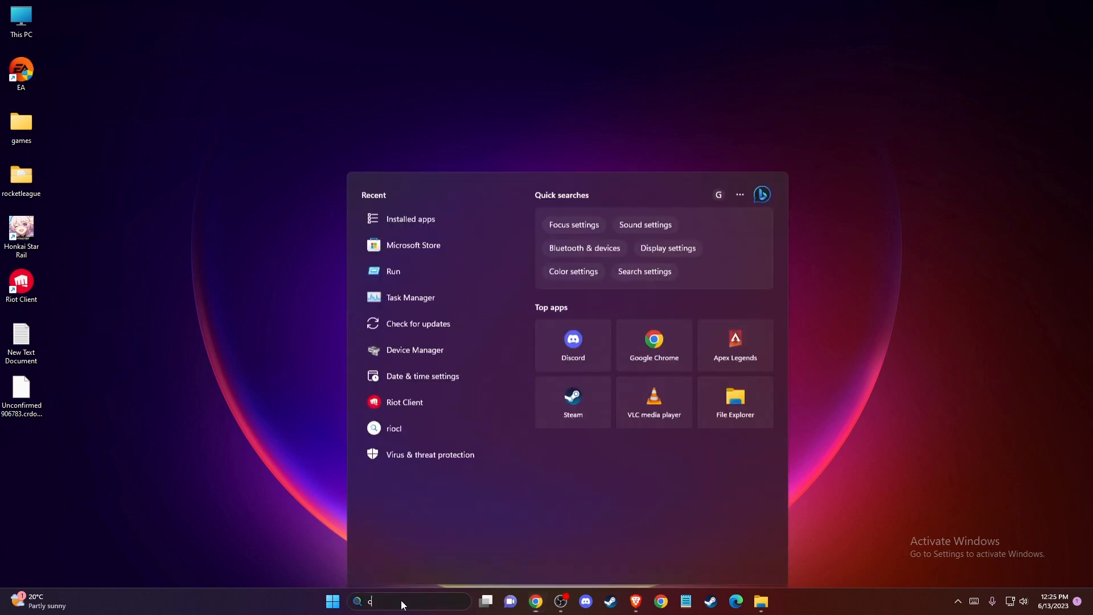
right_click(419, 247)
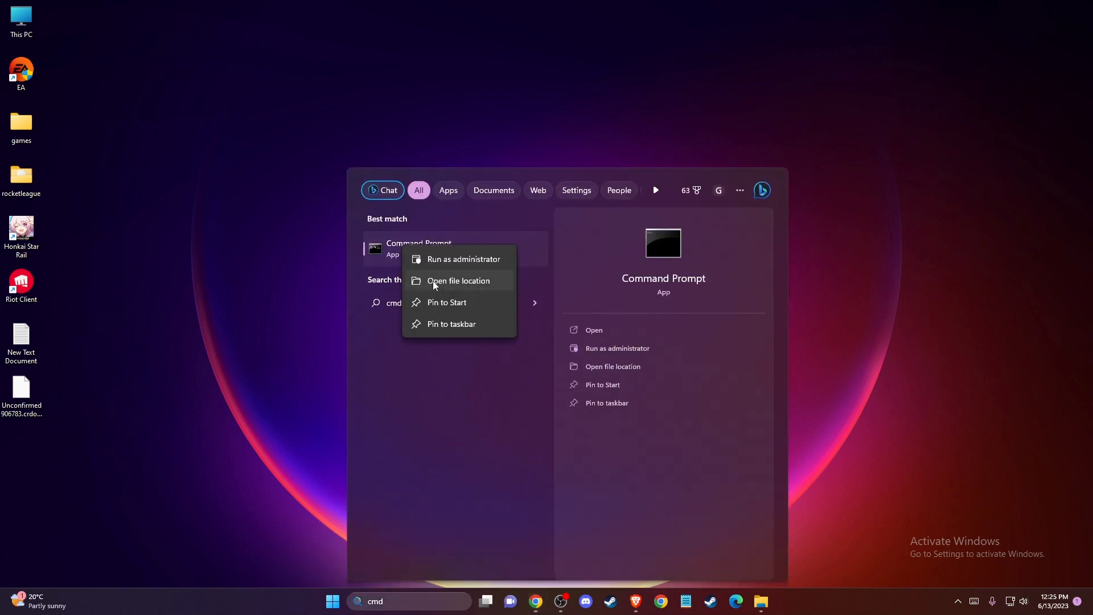
left_click(463, 258)
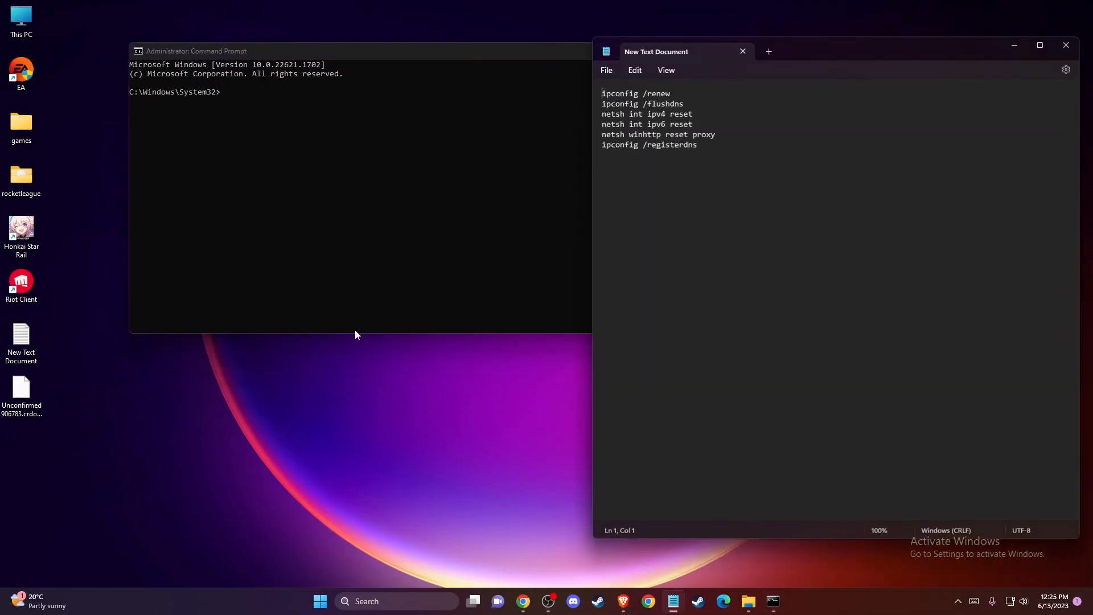
Step: Move the command note aside, flush DNS with ipconfig /flushdns, and close the note
left_click_drag(655, 51, 744, 40)
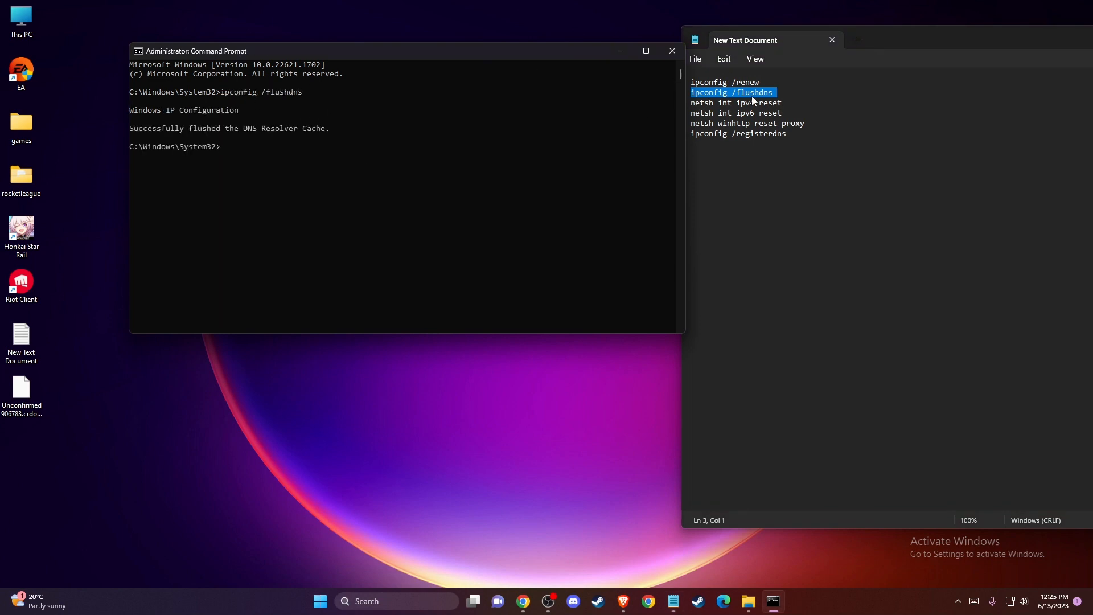
mouse_move(429, 120)
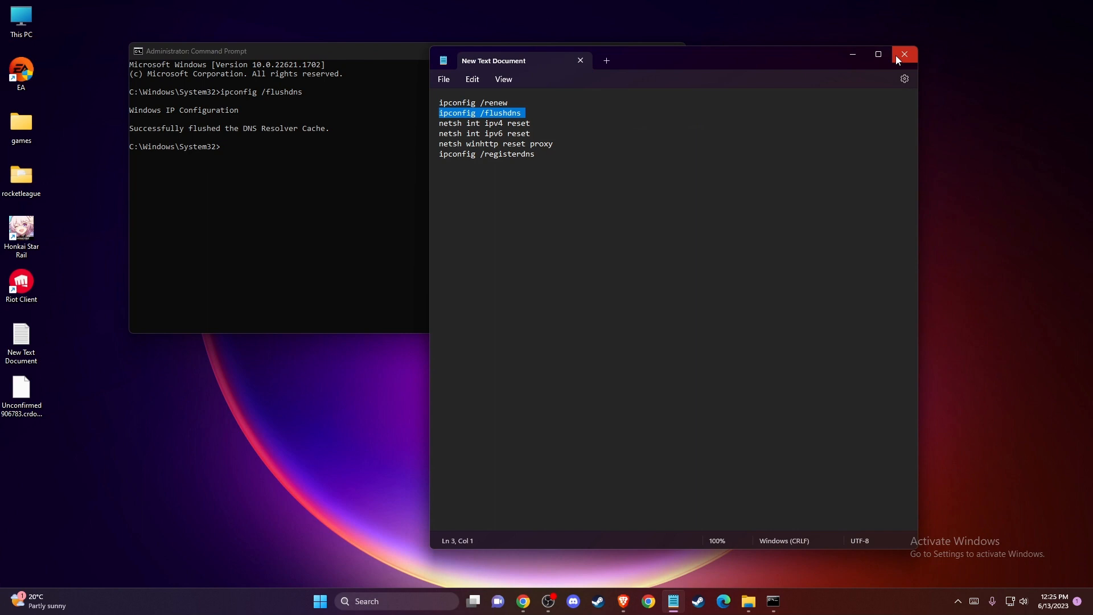
left_click(904, 55)
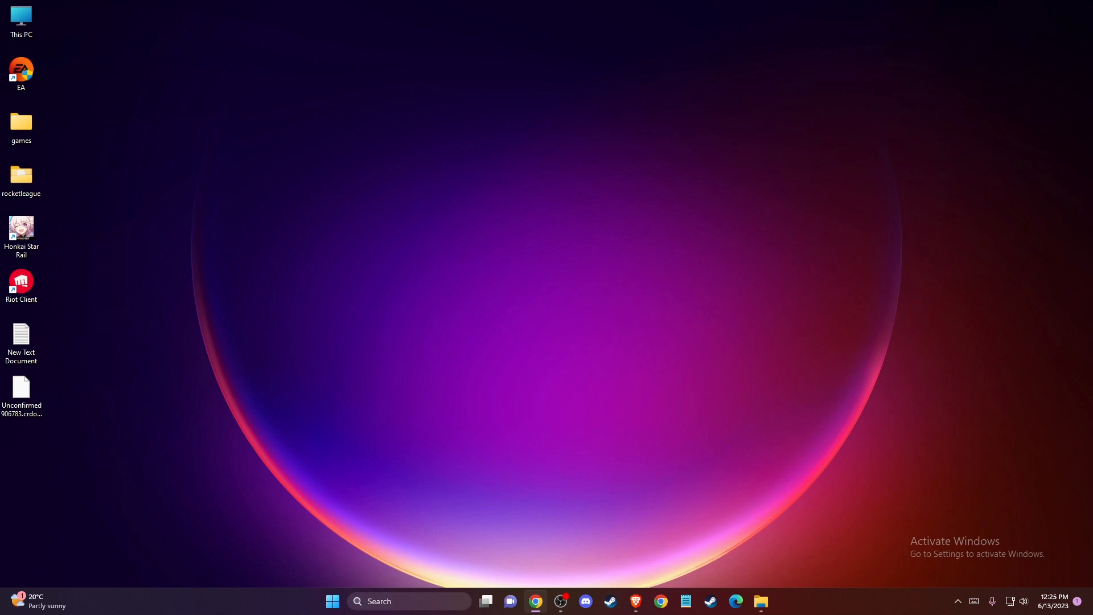
mouse_move(427, 382)
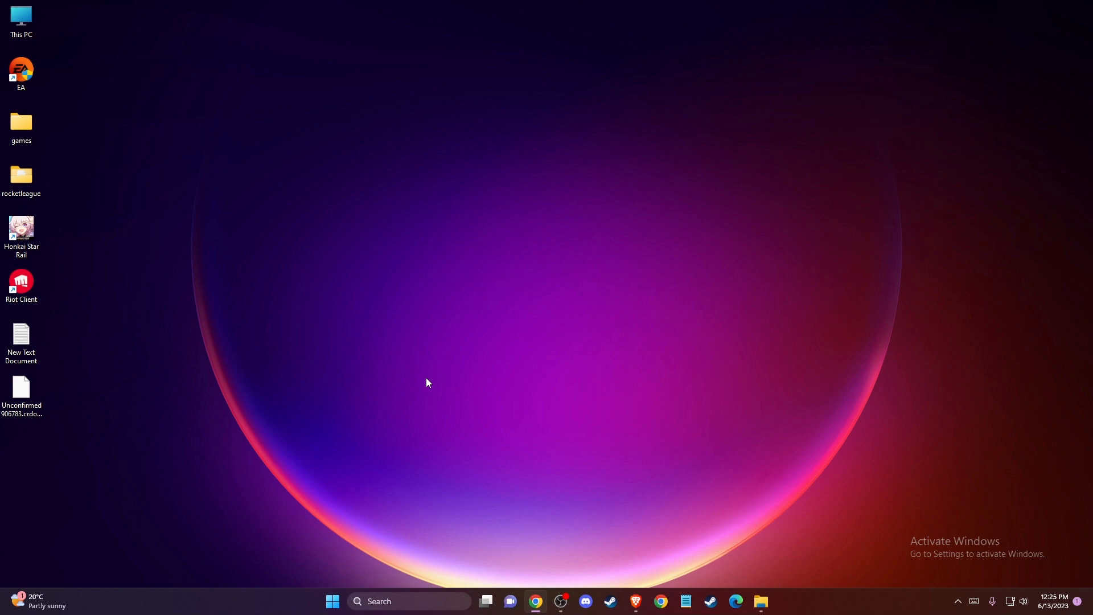
mouse_move(656, 388)
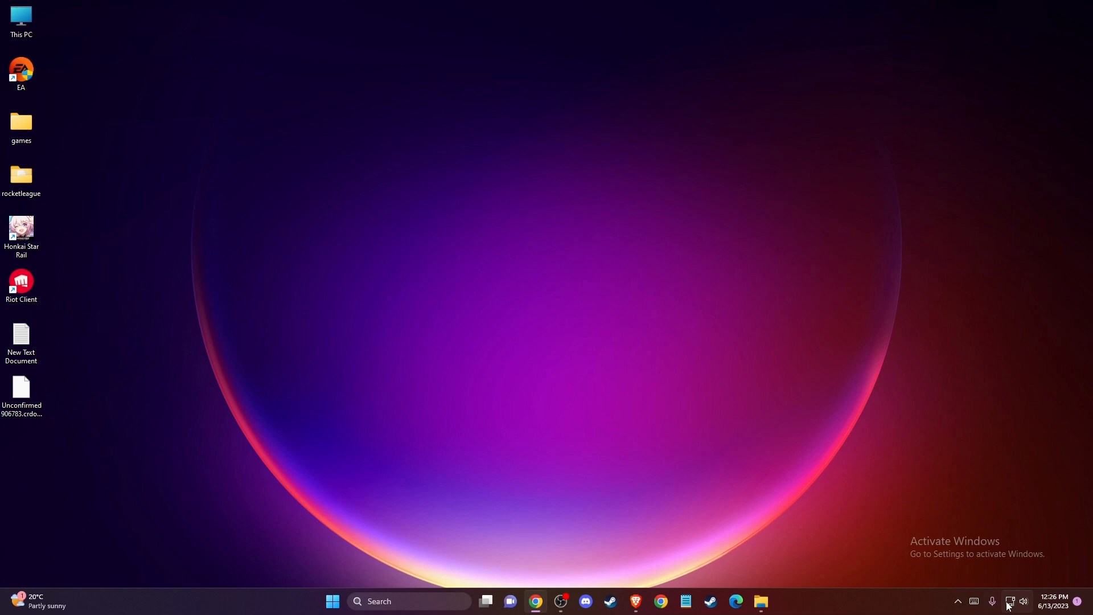
mouse_move(1009, 601)
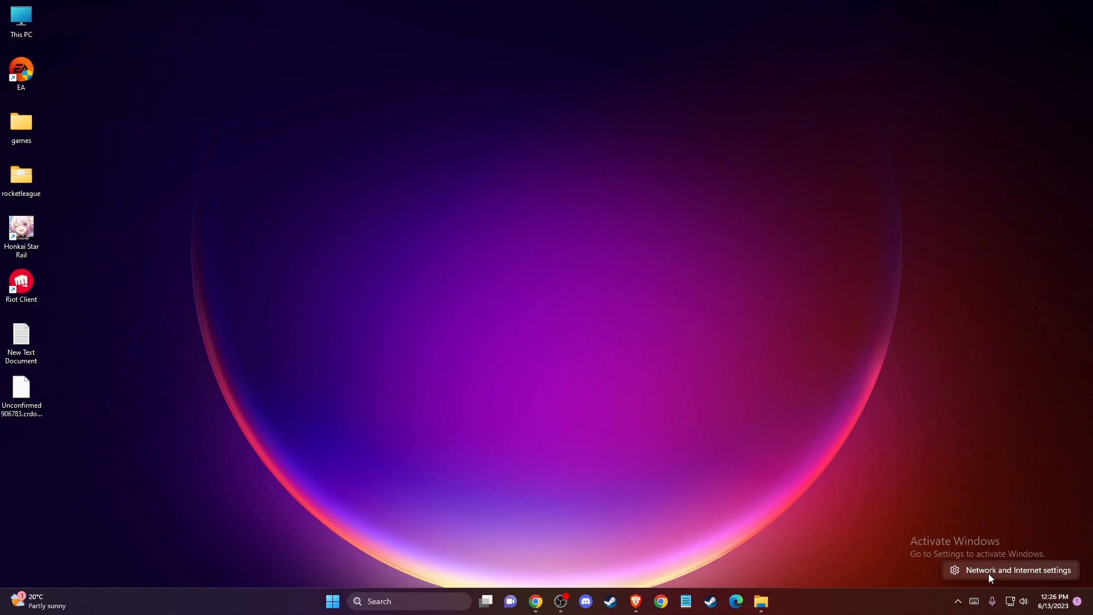
Step: Open Network Connections via Network settings and Advanced network settings
left_click(1017, 569)
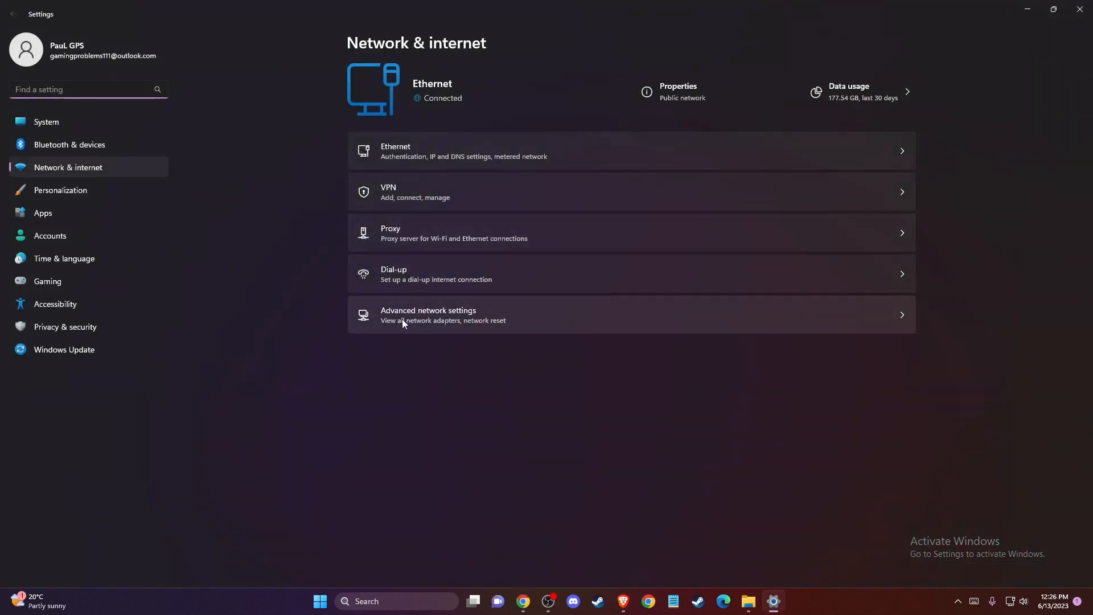
left_click(428, 315)
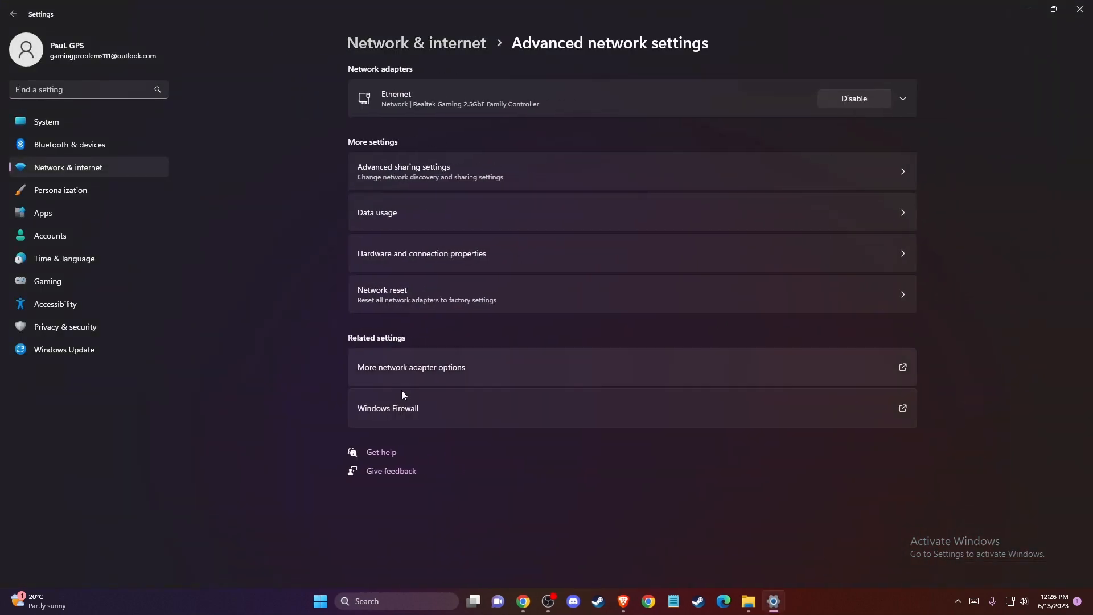
left_click(411, 367)
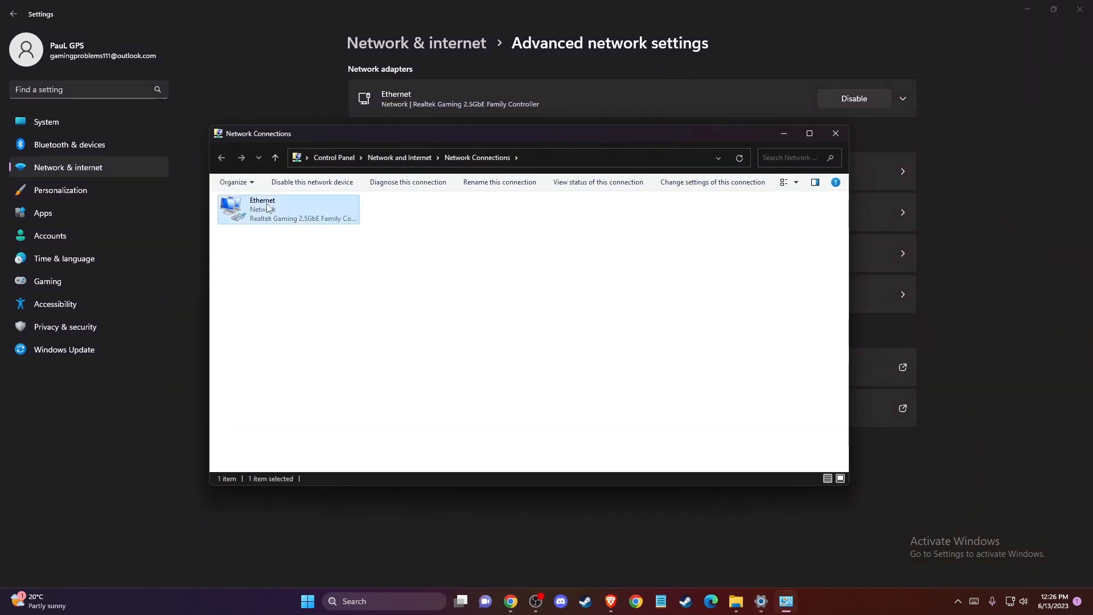
Step: Set Ethernet IPv4 preferred DNS to 8.8.8.8 and alternate to 8.8.4.4
double_click(288, 209)
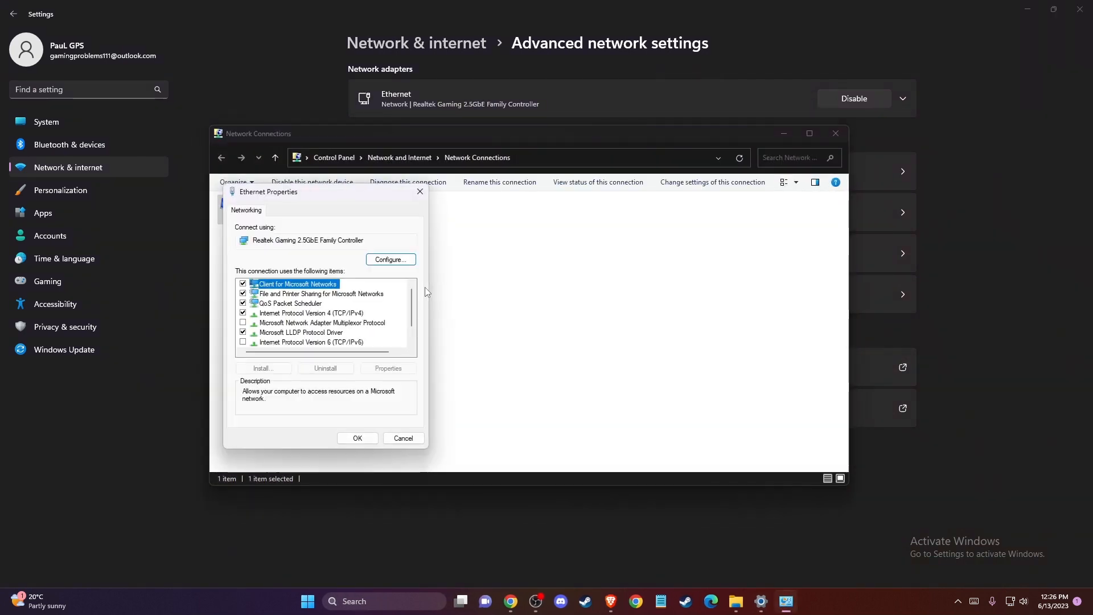
left_click(310, 322)
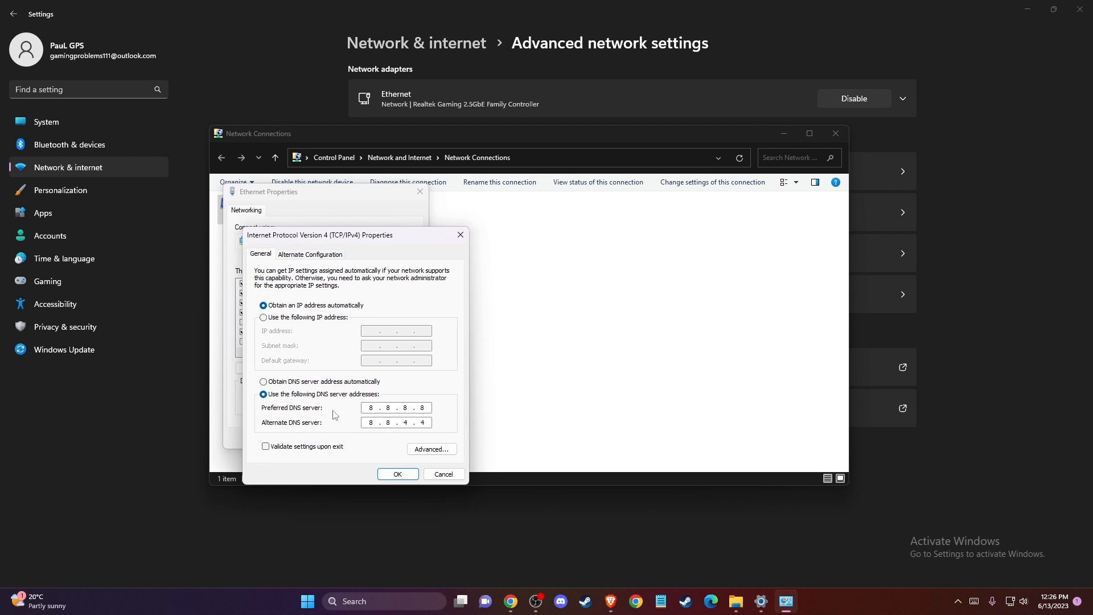
left_click(403, 407)
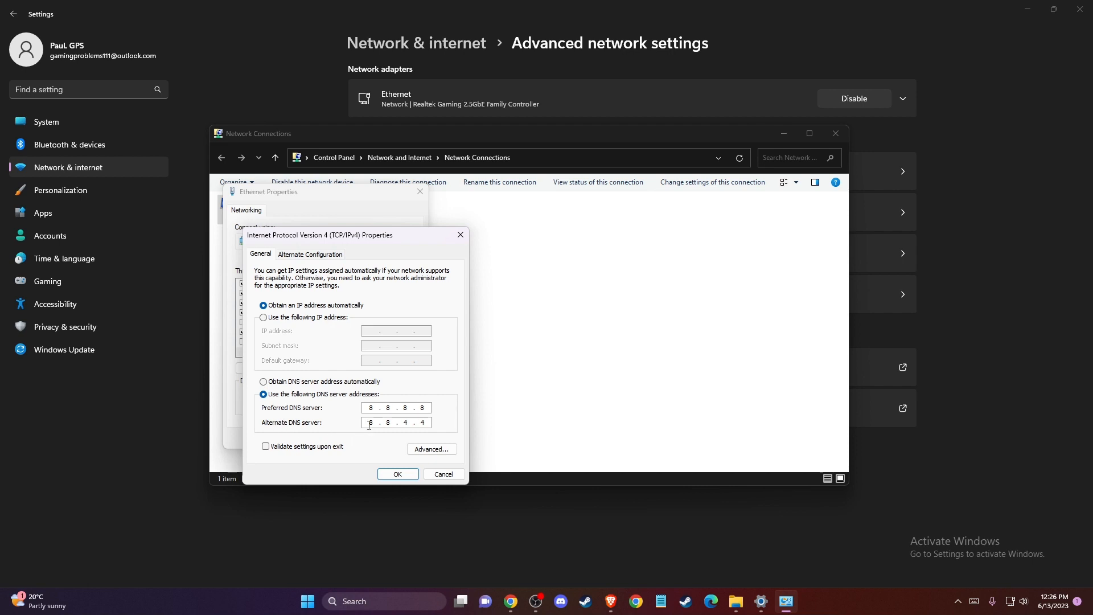
left_click(397, 476)
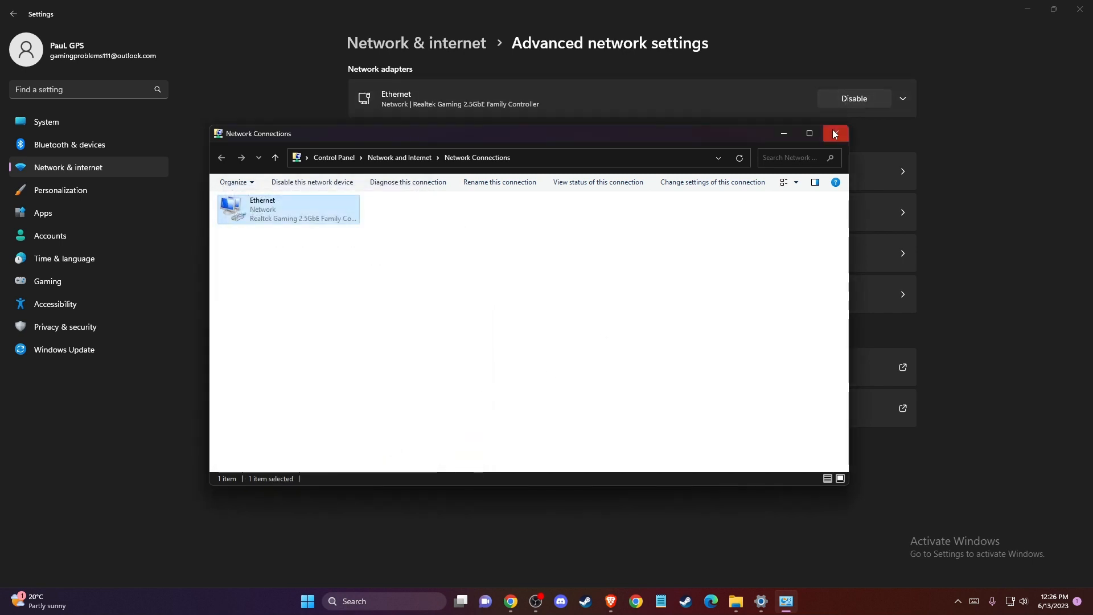
Step: Close the Network Connections and Windows Settings windows
left_click(834, 133)
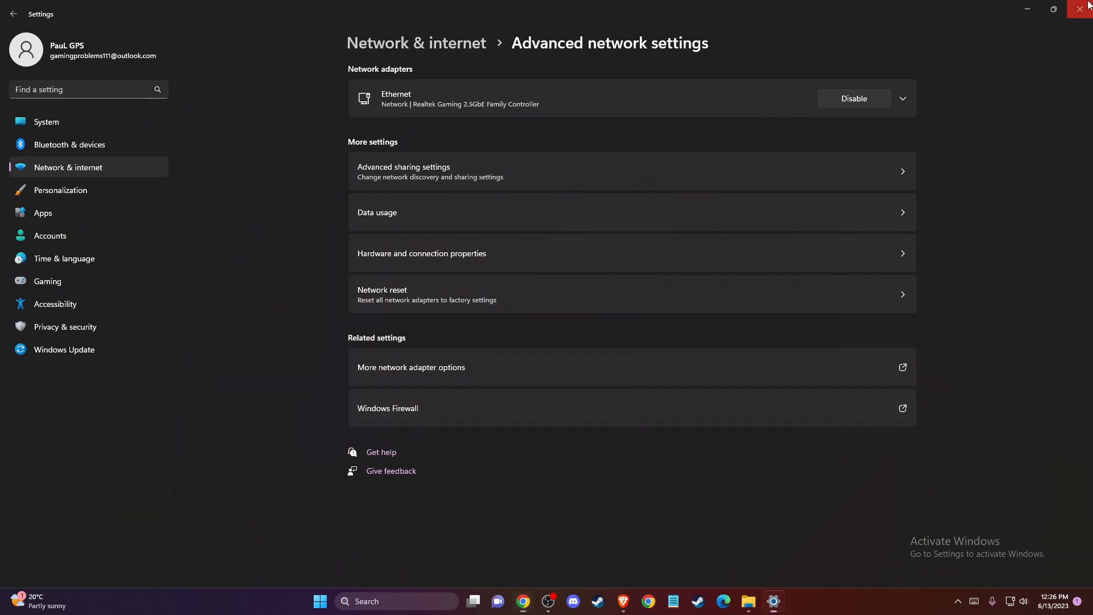
left_click(1085, 9)
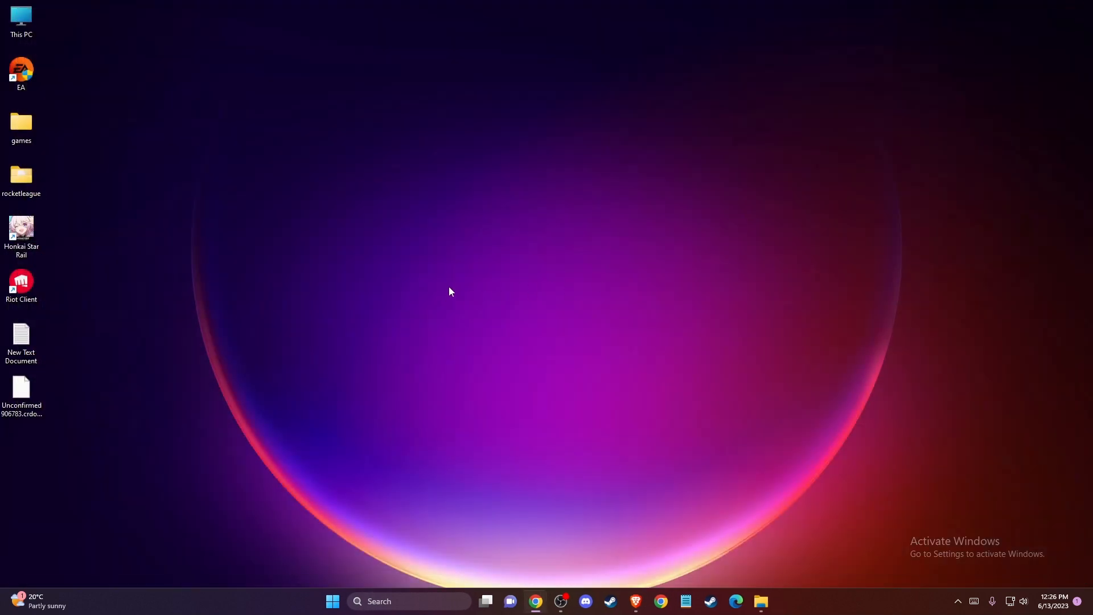